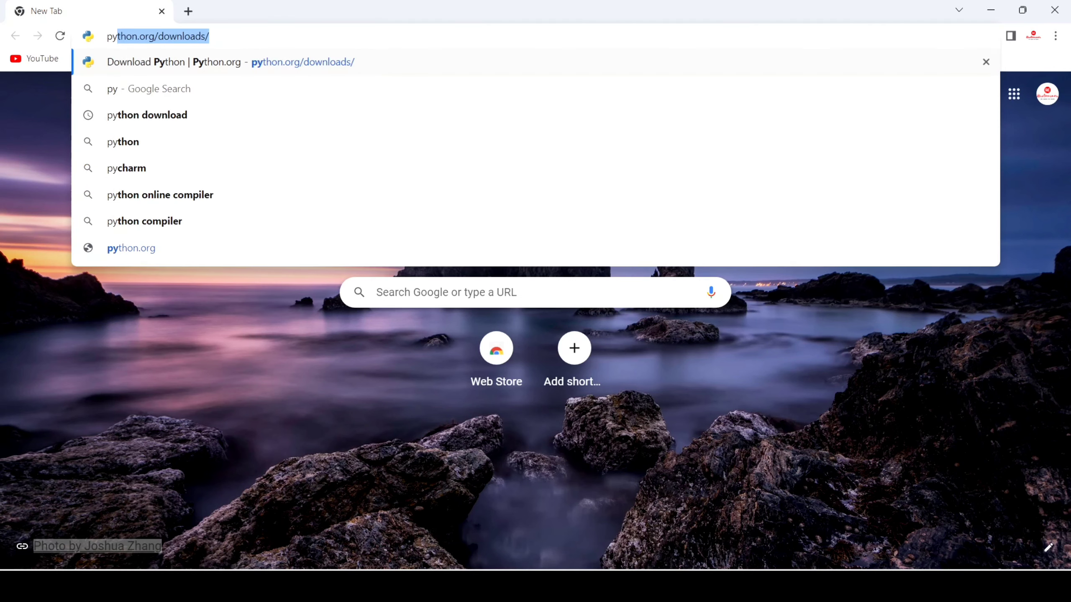
Search Google for 'pycharm download' from the address bar.
type("pycharm download")
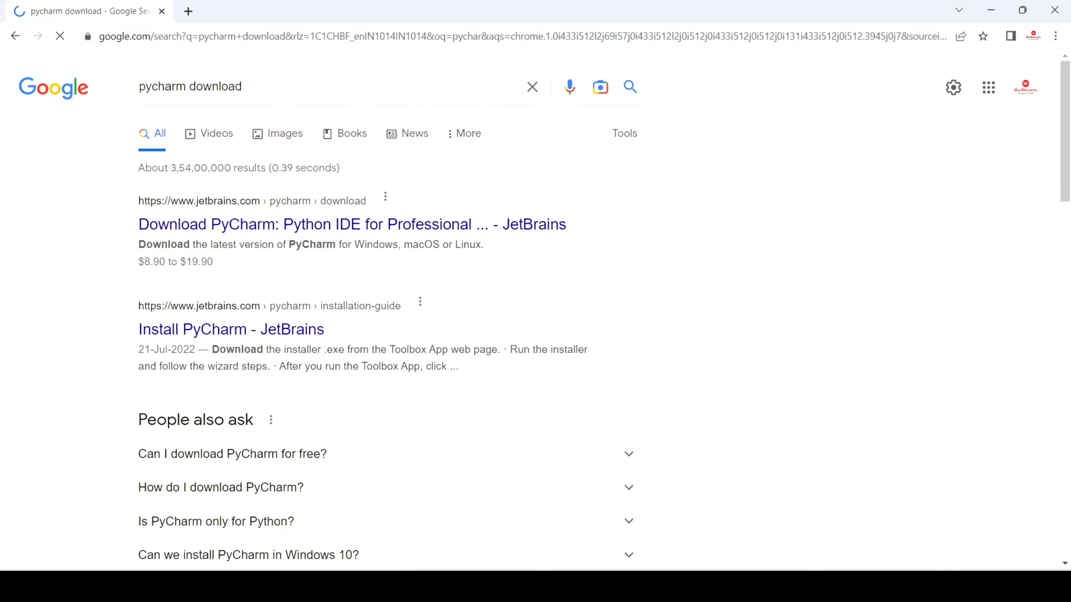
mouse_move(351, 224)
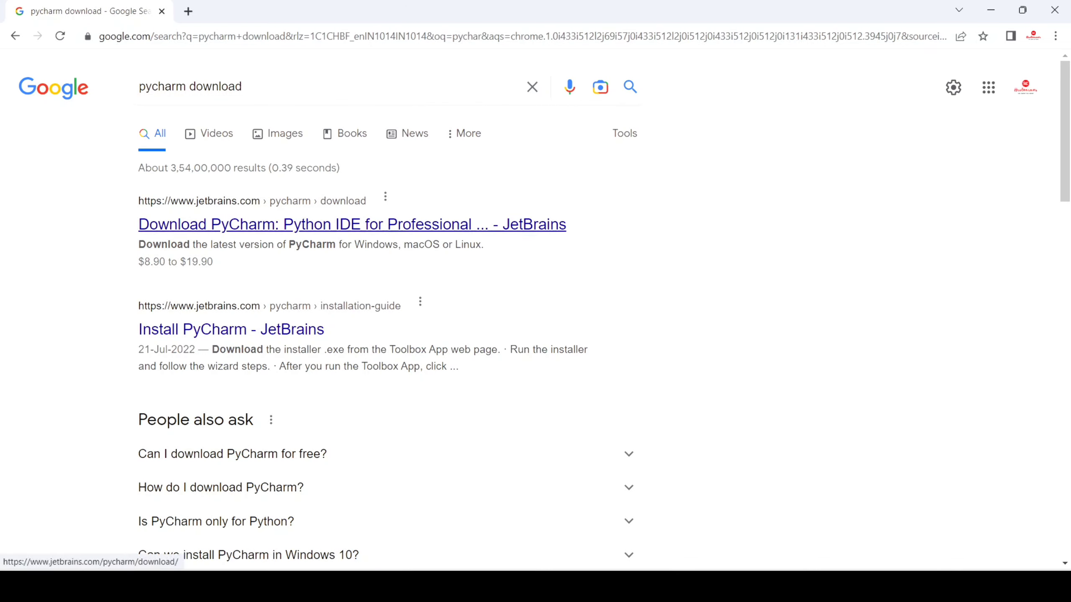
Go to the JetBrains PyCharm download page from the first search result.
left_click(352, 225)
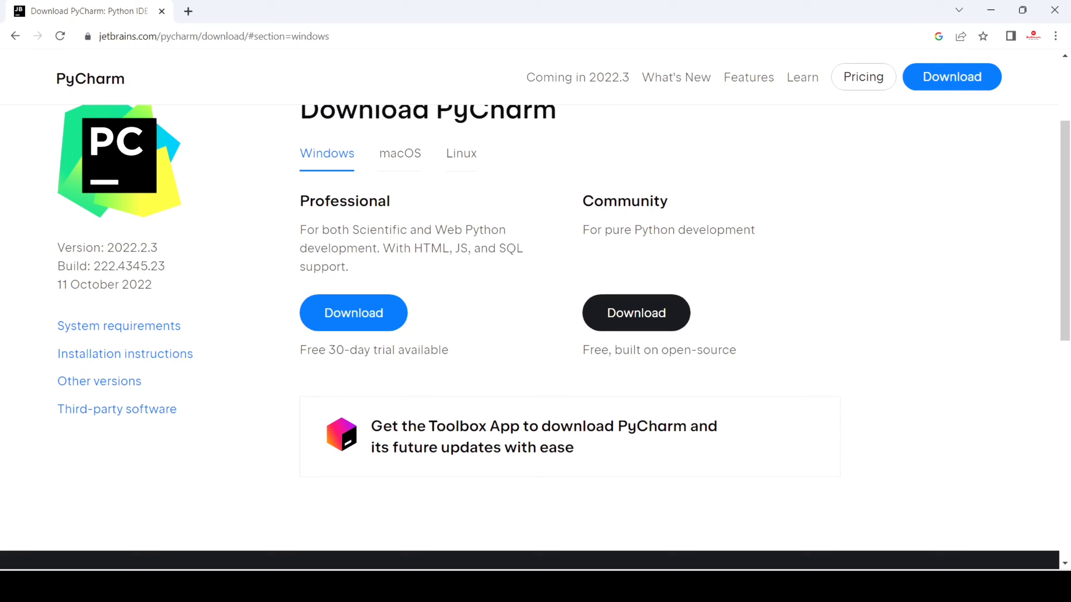
mouse_move(635, 313)
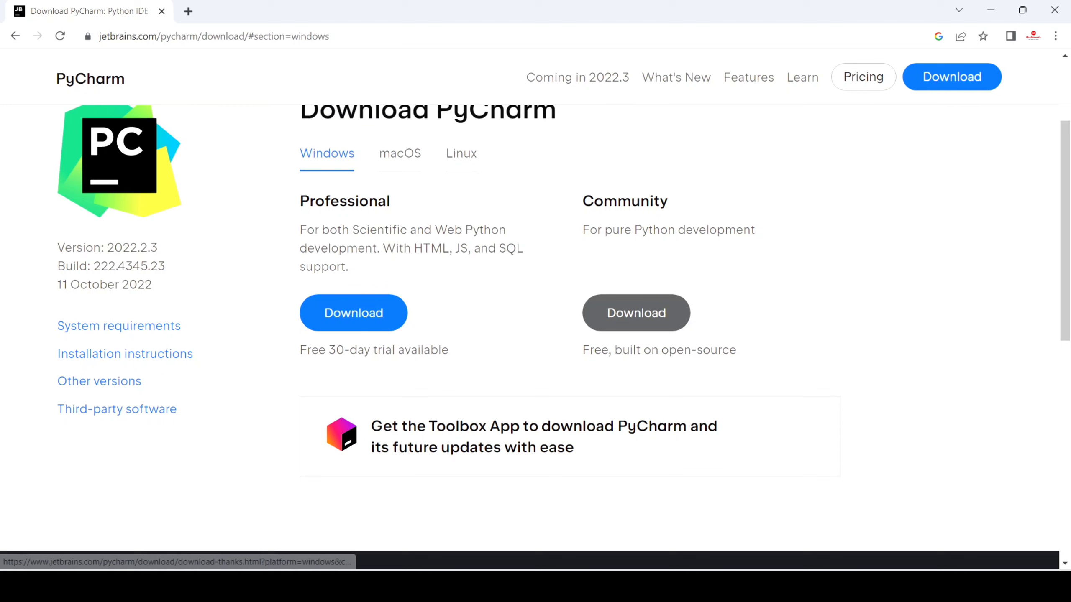
mouse_move(634, 313)
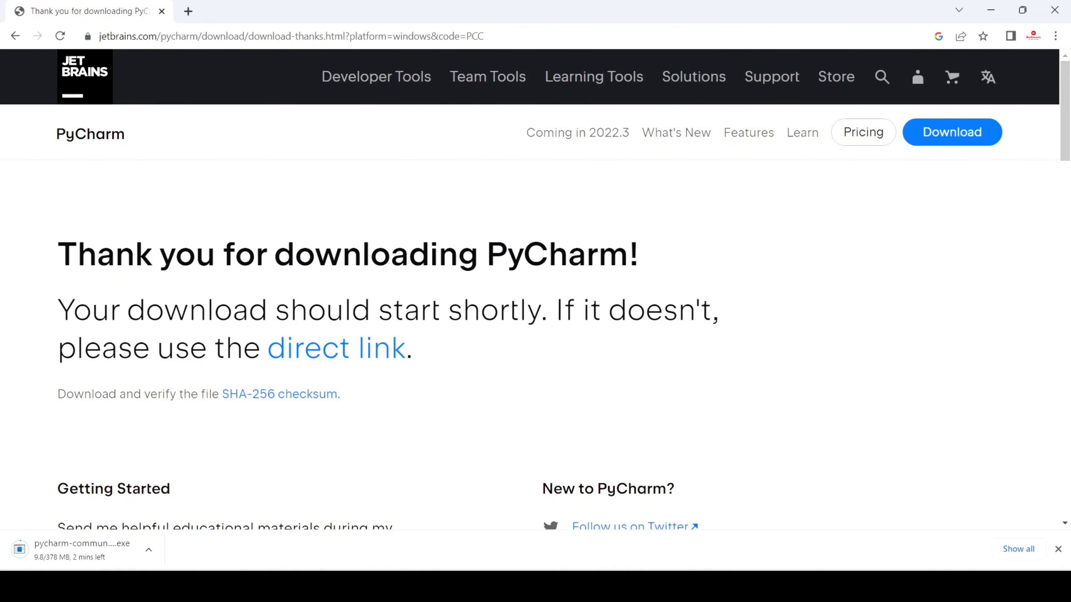
Reveal the downloaded pycharm-community-2022.2.3.exe installer in the Downloads folder.
left_click(1018, 549)
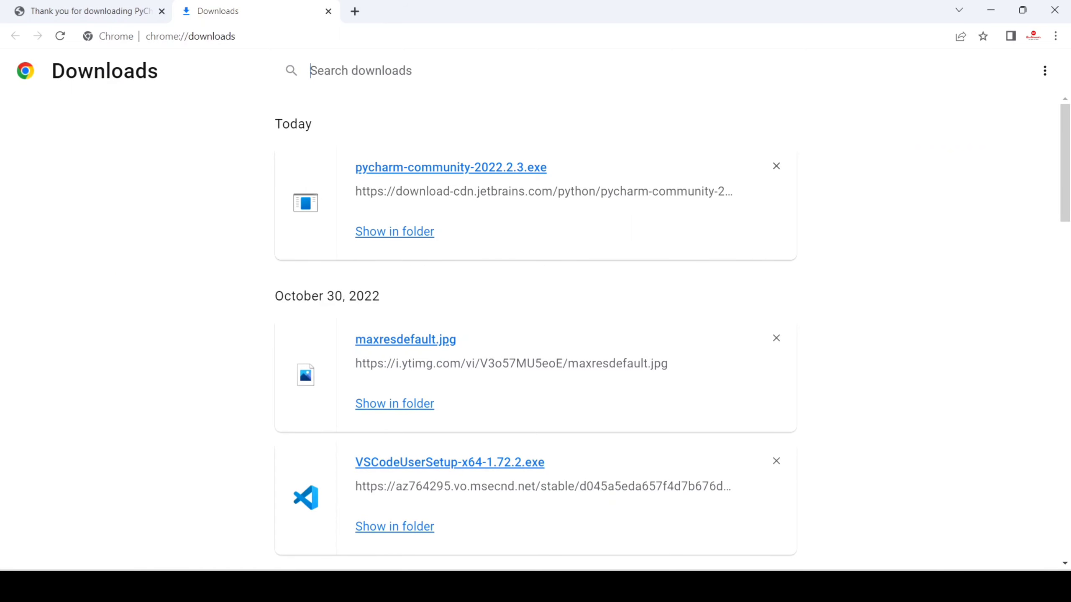
left_click(394, 231)
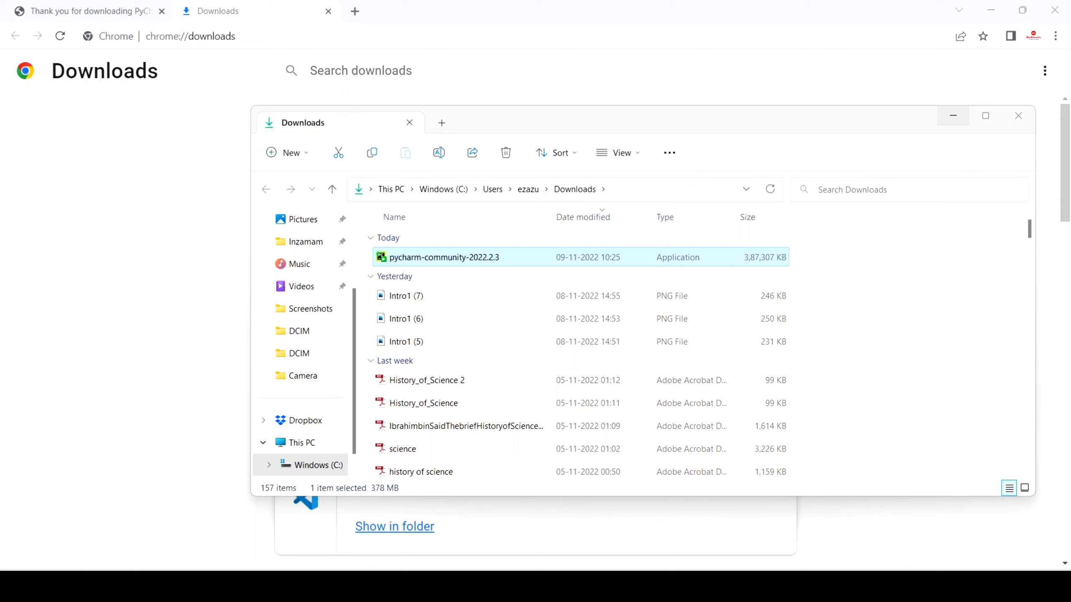
Launch the installer and continue past Welcome and the default install location.
double_click(444, 257)
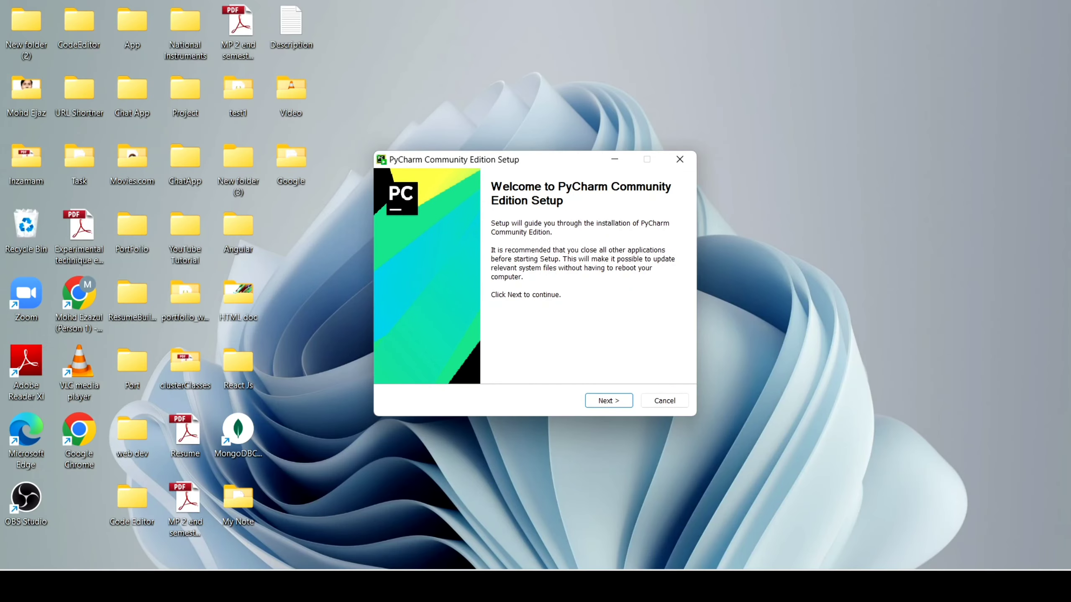
left_click(607, 401)
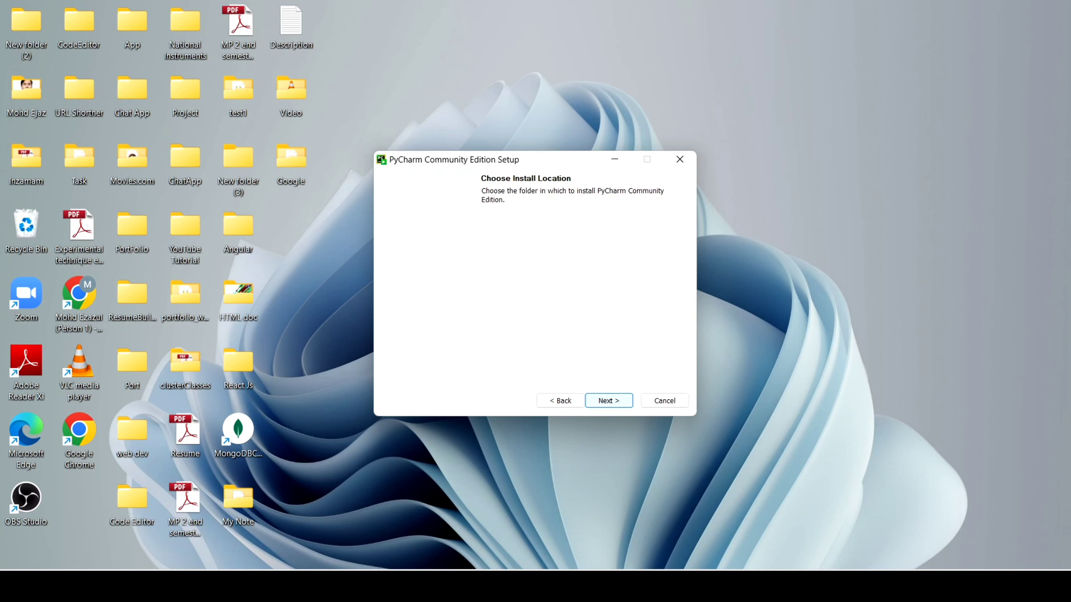
left_click(607, 400)
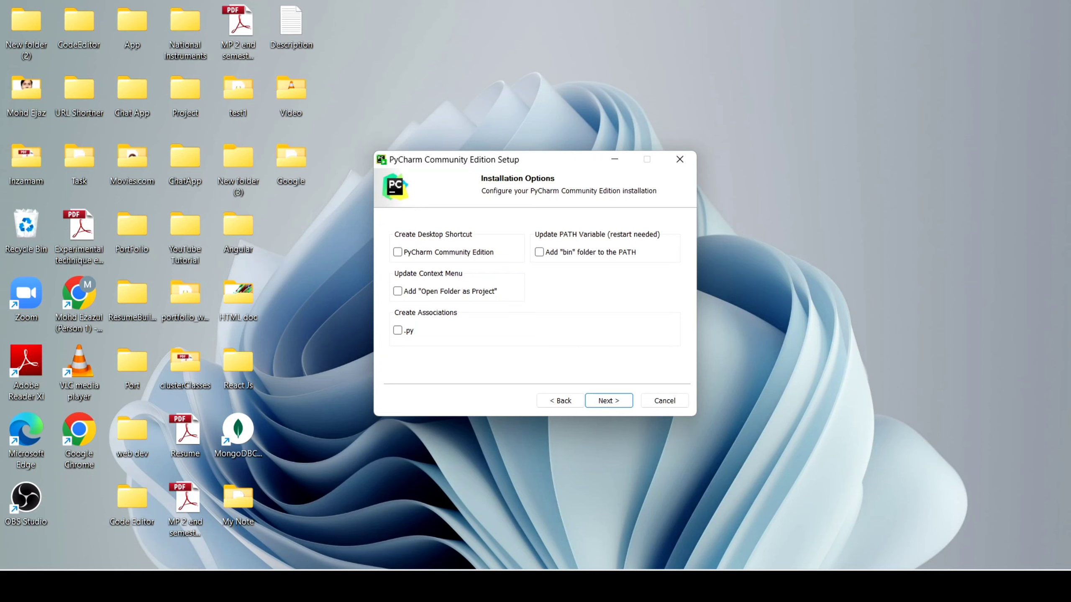
Enable the desktop shortcut and 'Add Open Folder as Project', then proceed to the Start Menu folder step.
left_click(397, 252)
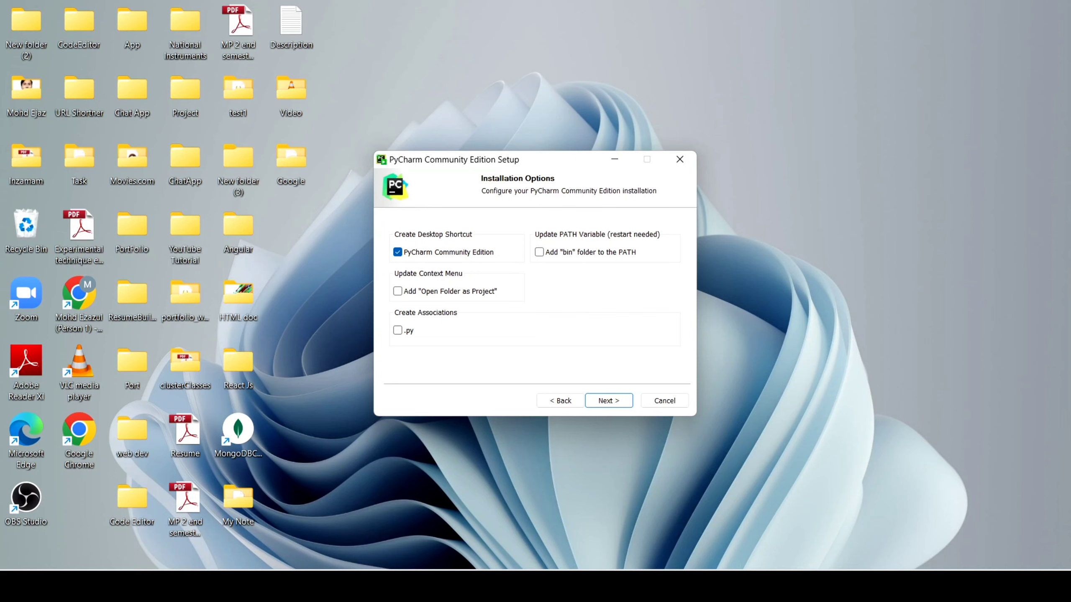
left_click(398, 291)
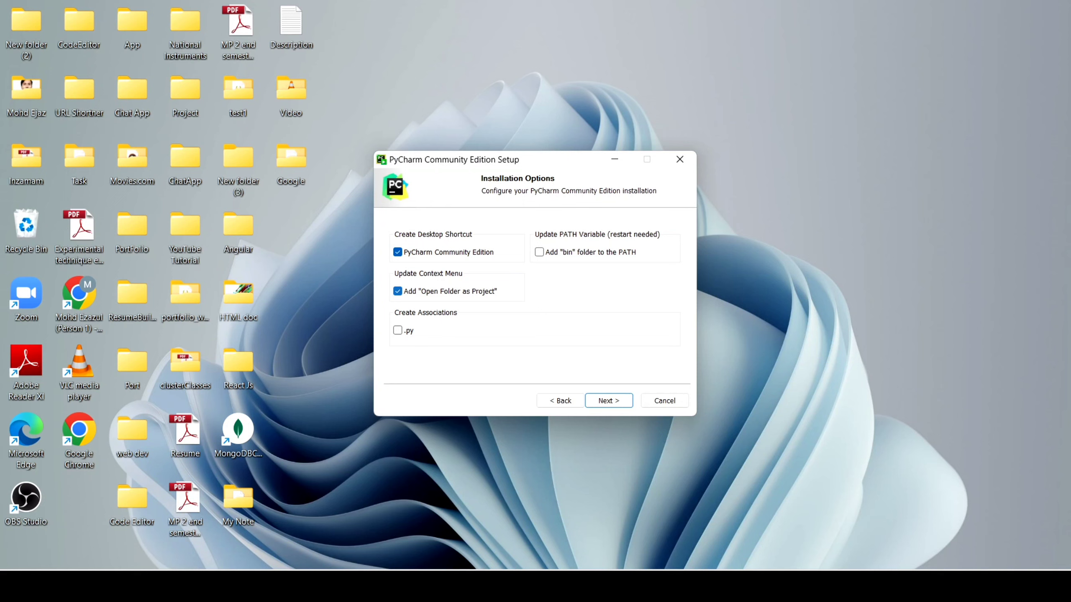
left_click(607, 401)
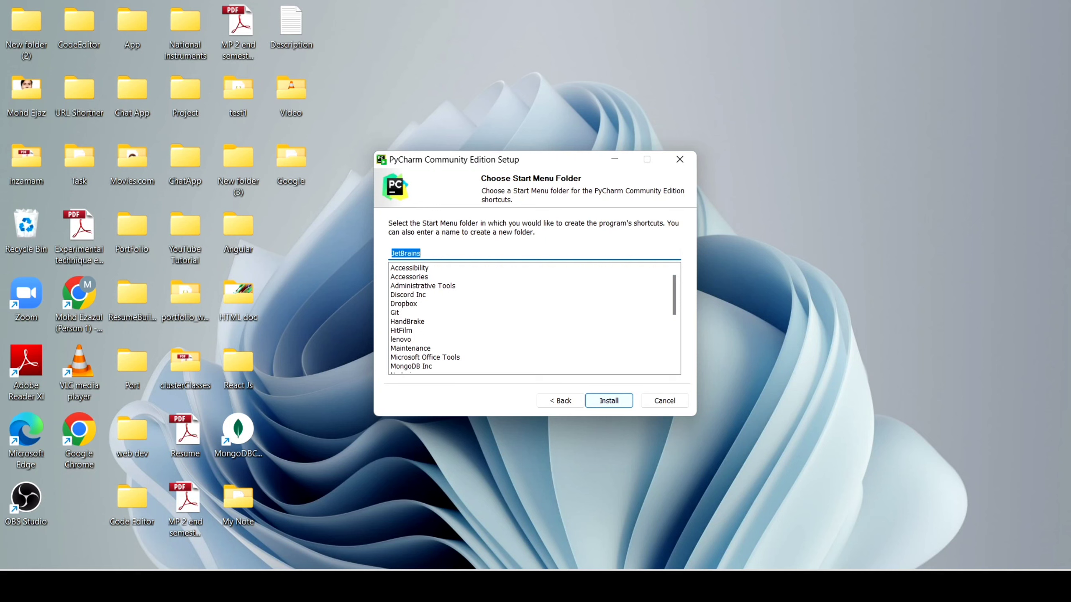
Install PyCharm and finish setup with 'Run PyCharm Community Edition' ticked.
left_click(607, 401)
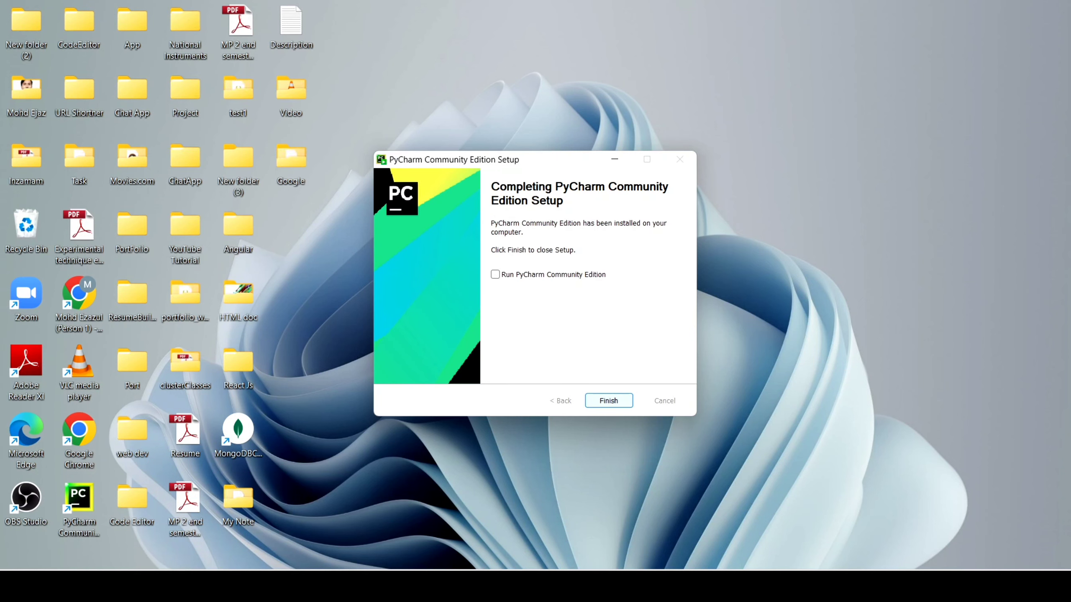
left_click(495, 274)
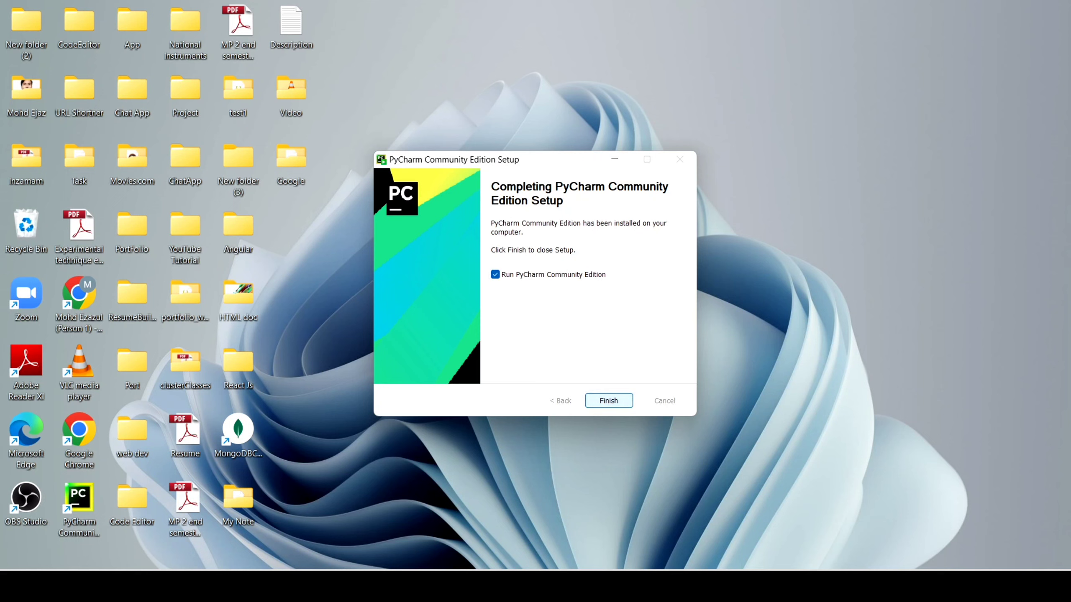
left_click(607, 401)
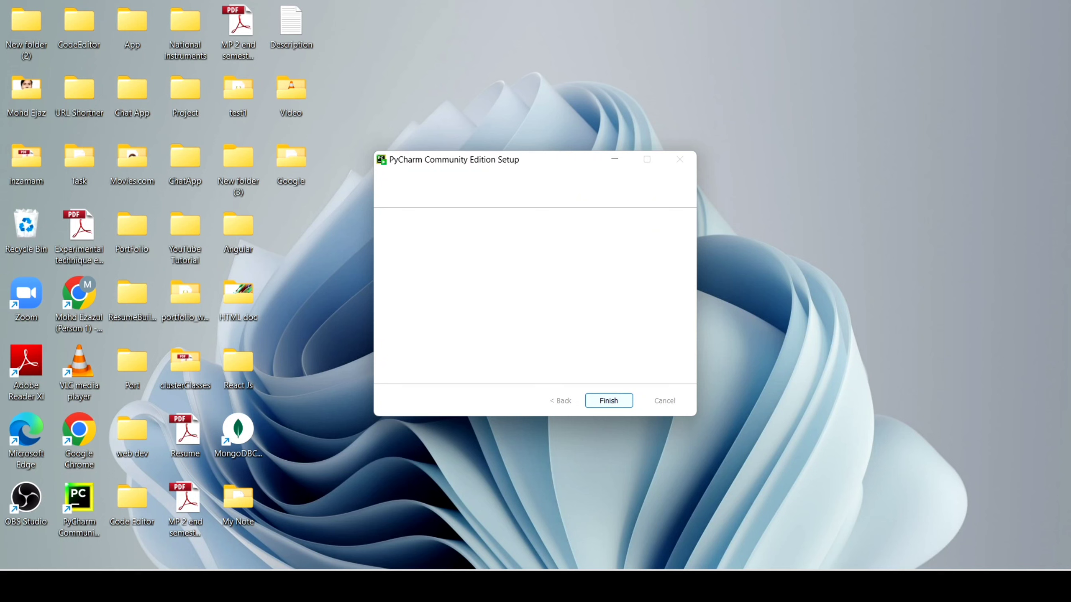
Start a new project from the PyCharm Welcome screen.
left_click(607, 401)
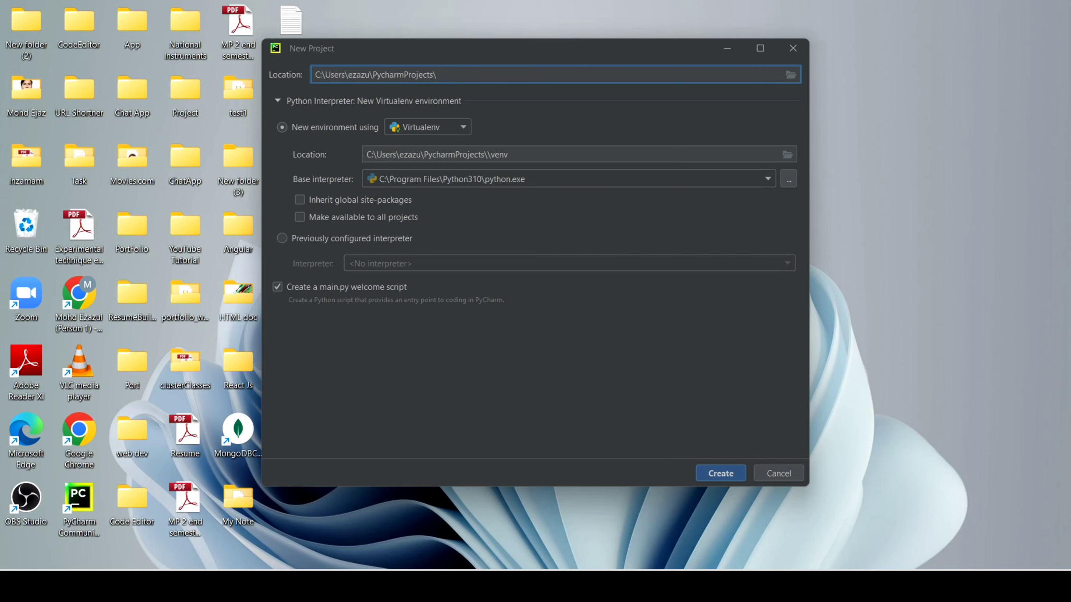
Name the project 'firstProject' in the Location path and create it.
type("fi")
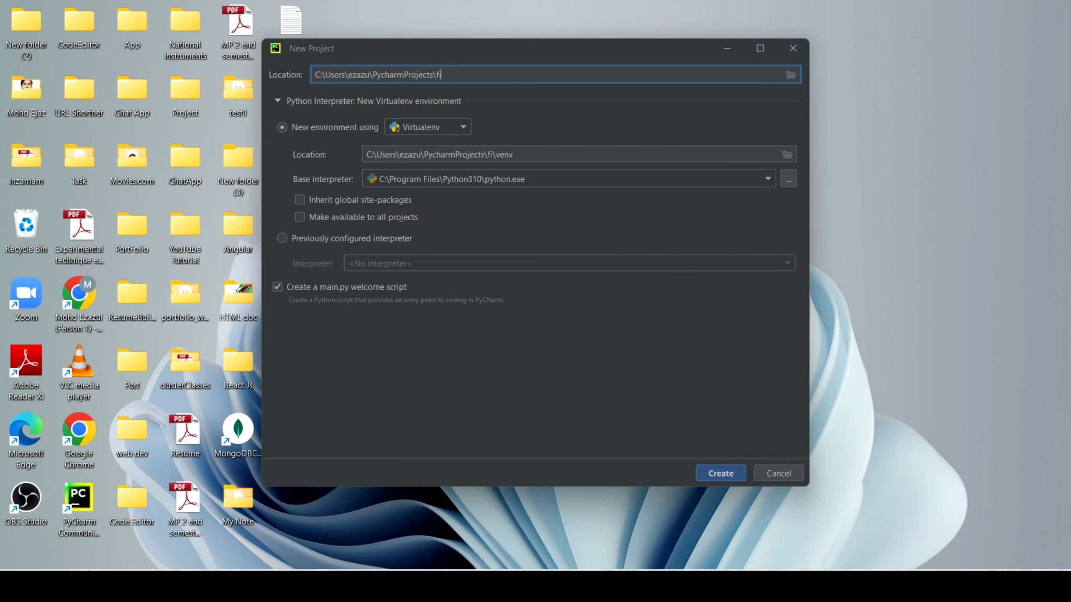
type("rs")
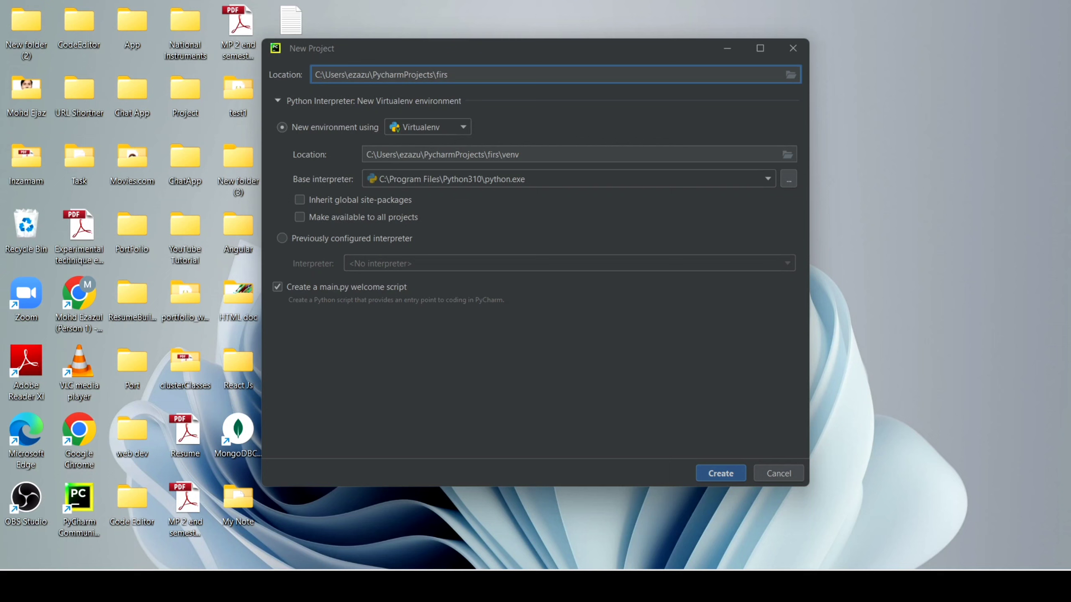
type("tProje")
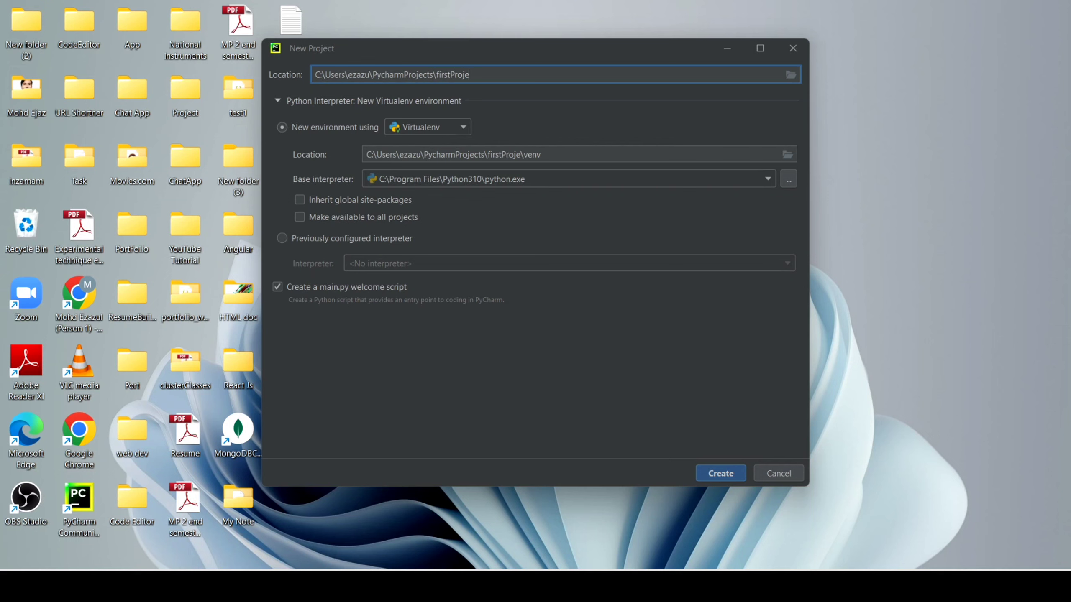
type("ct")
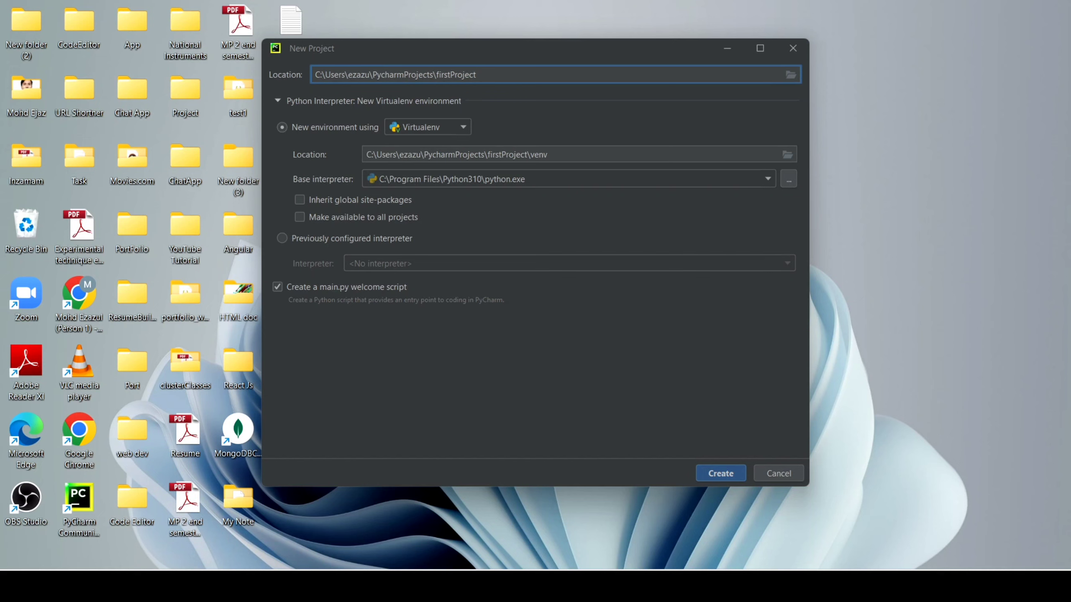
left_click(476, 74)
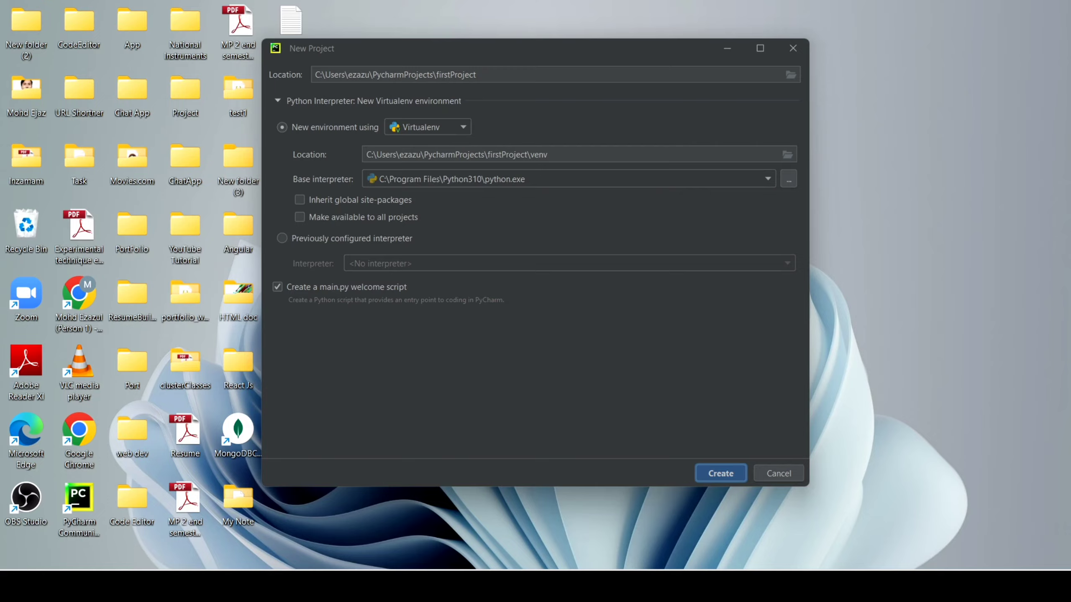
left_click(719, 473)
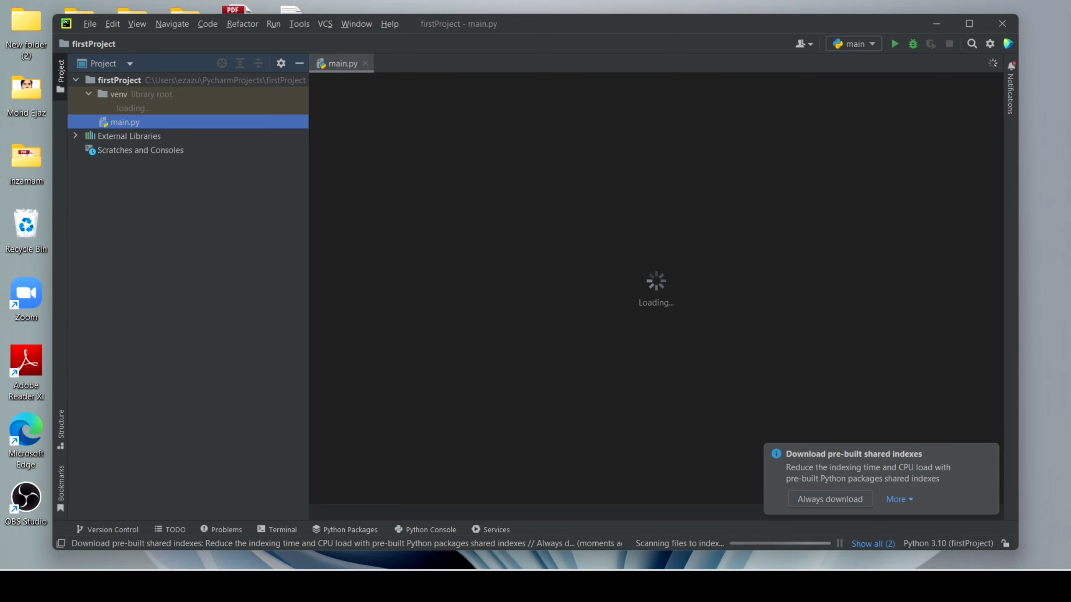
Bring up the loaded firstProject with main.py shown in the editor.
left_click(89, 95)
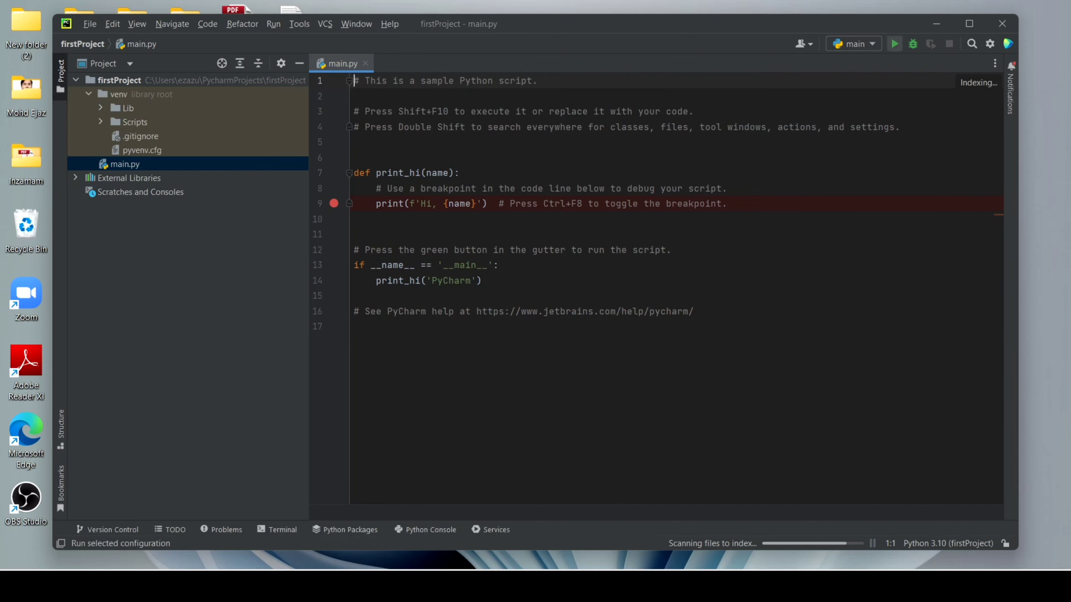
mouse_move(895, 43)
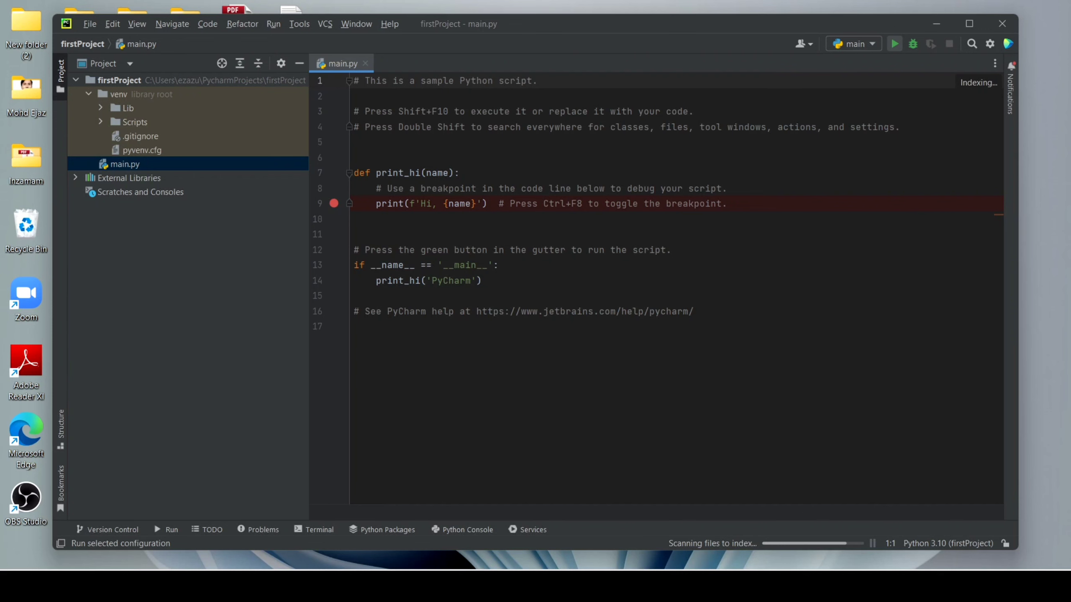
Run the 'main' configuration so 'Hi, PyCharm' prints in the Run panel.
left_click(894, 43)
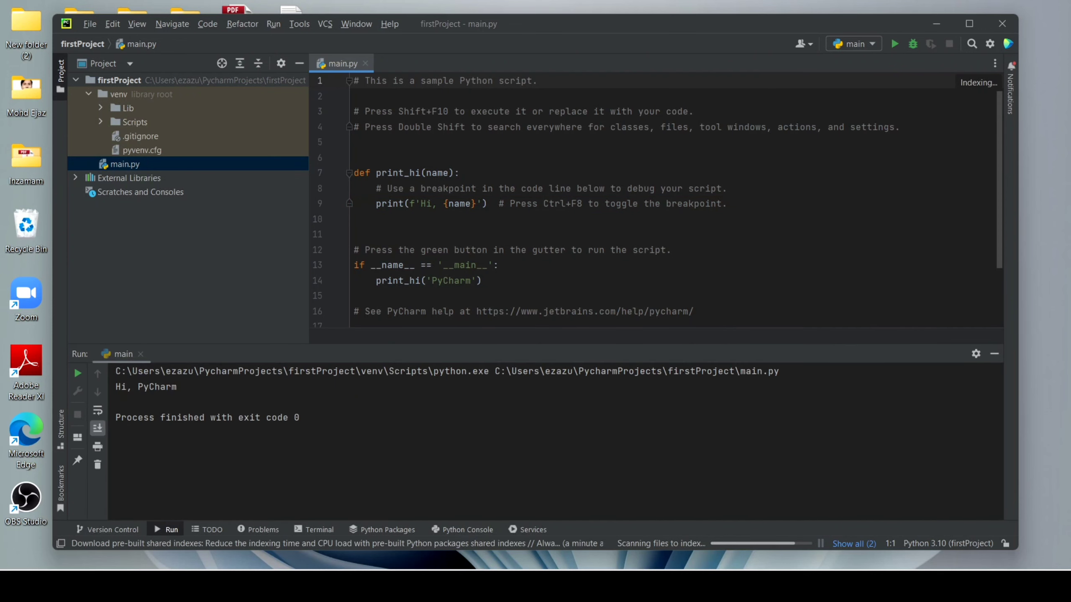